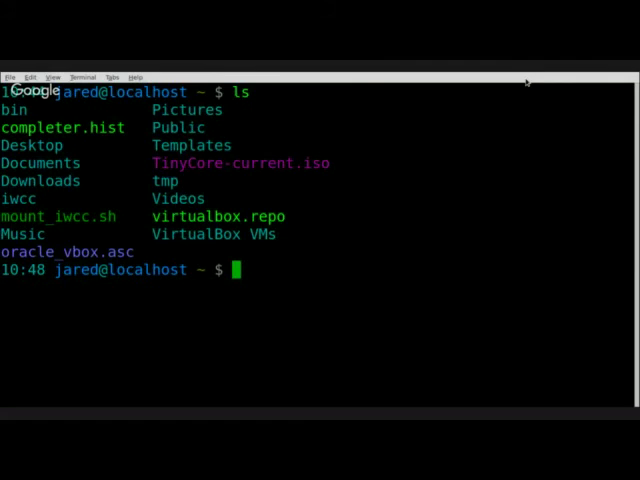
- Launch vim on a new file script1.sh from the shell prompt
text(v)
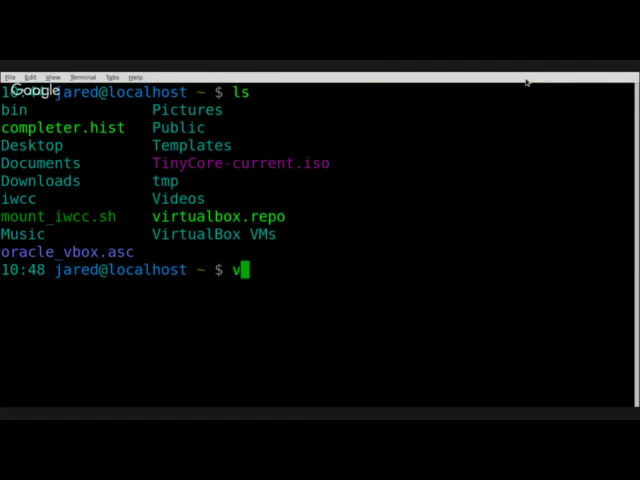
text(im)
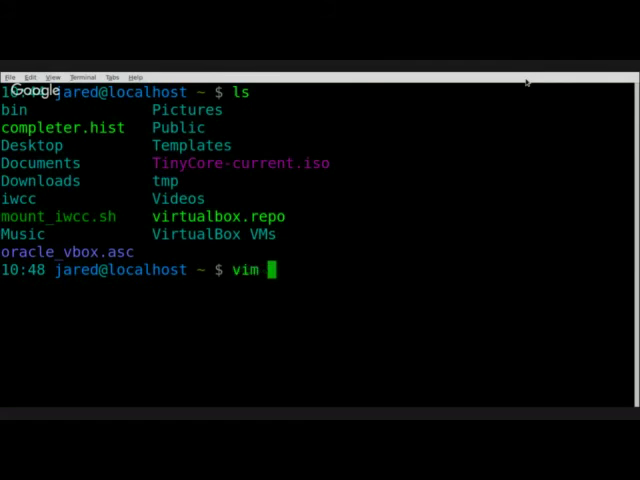
text(scr)
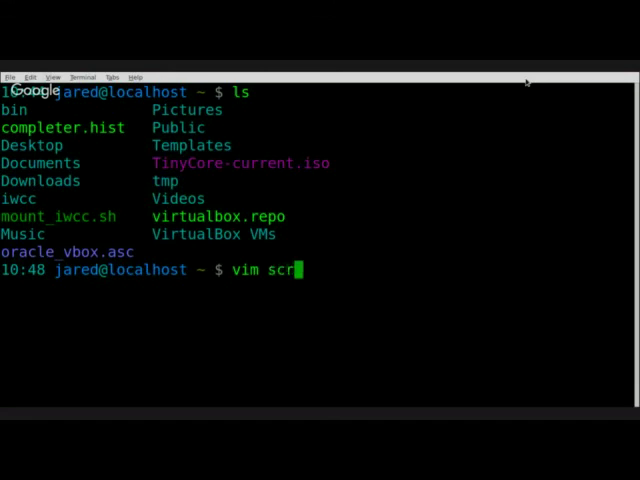
text(ipts)
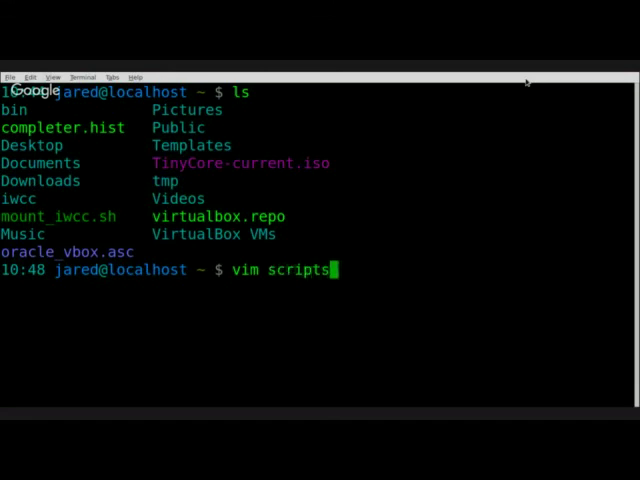
text(1)
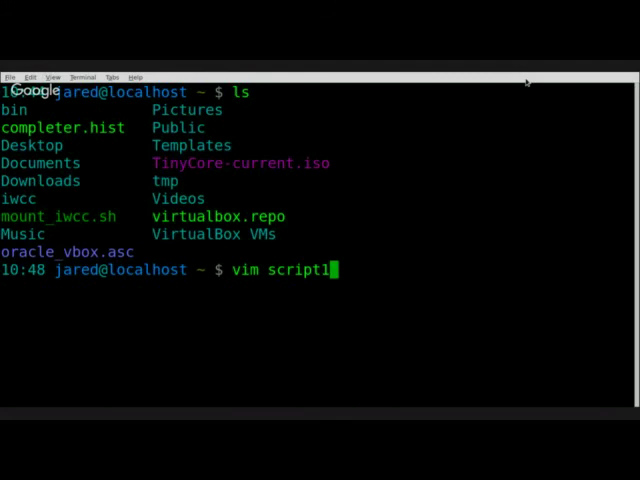
text(.sh)
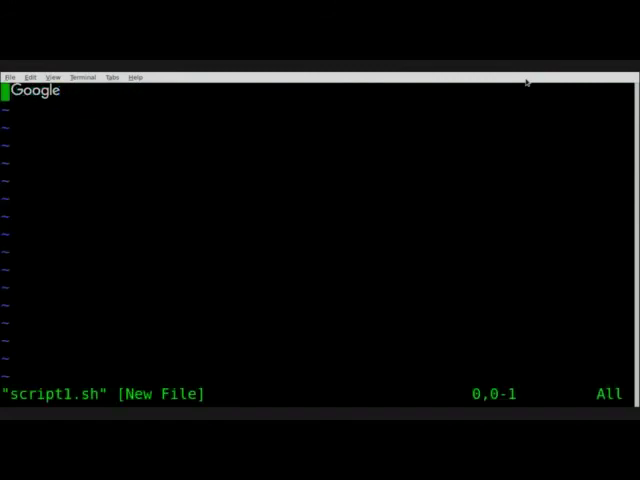
- Enter insert mode and write the #!/bin/bash shebang as the first line
key(i)
text(#!/bin/bash)
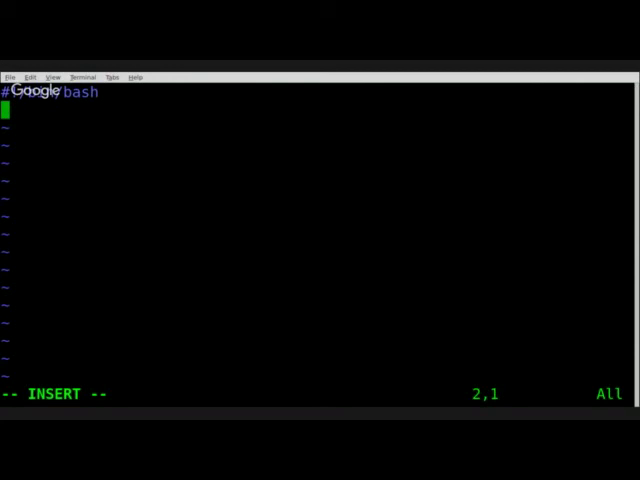
- Add the line echo "Hello, Jared." below the shebang
text(eh)
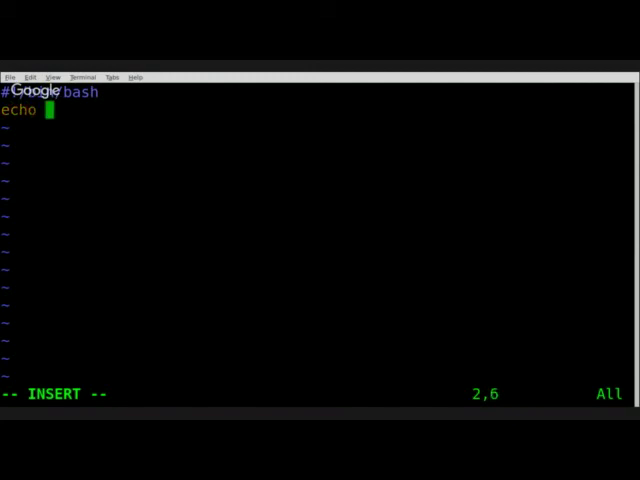
text(")
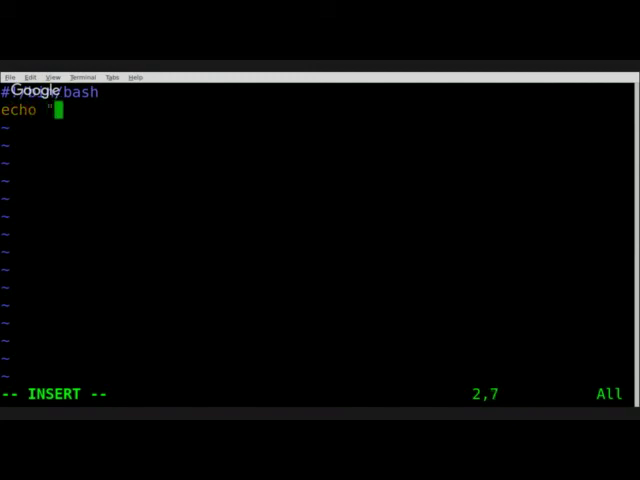
text(Hello)
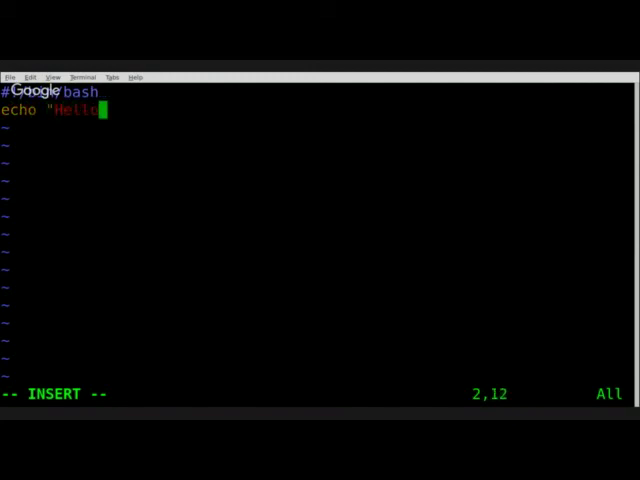
text(, Jared)
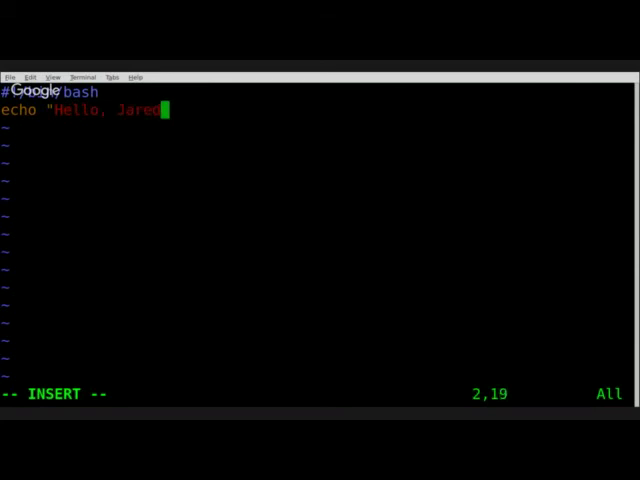
text(.")
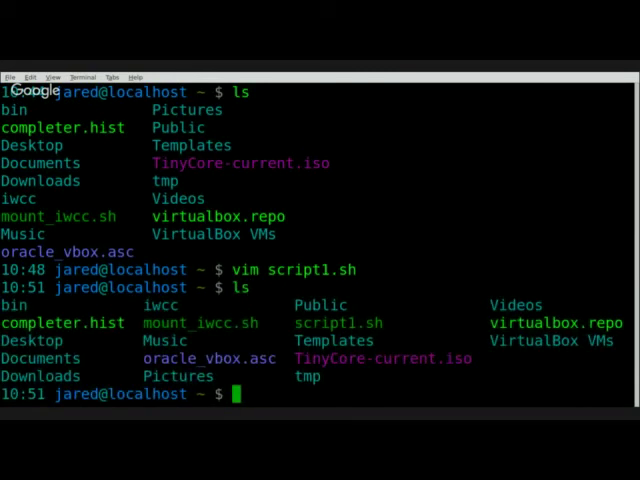
- Clear the terminal screen, leaving a fresh shell prompt
double_click(340, 322)
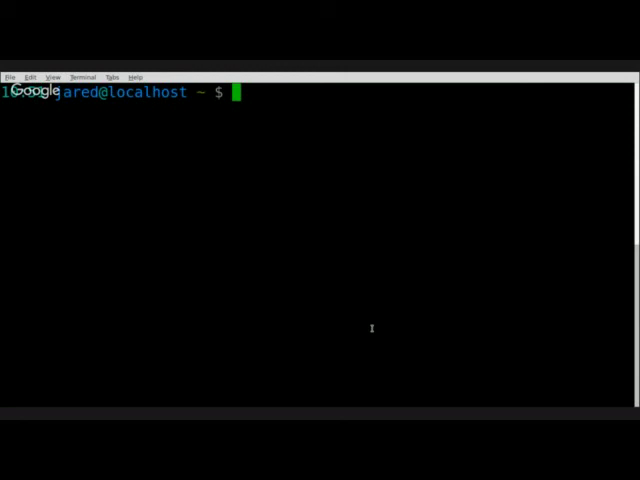
- Run sh script1.sh to print the greeting, then list the directory
text(sh)
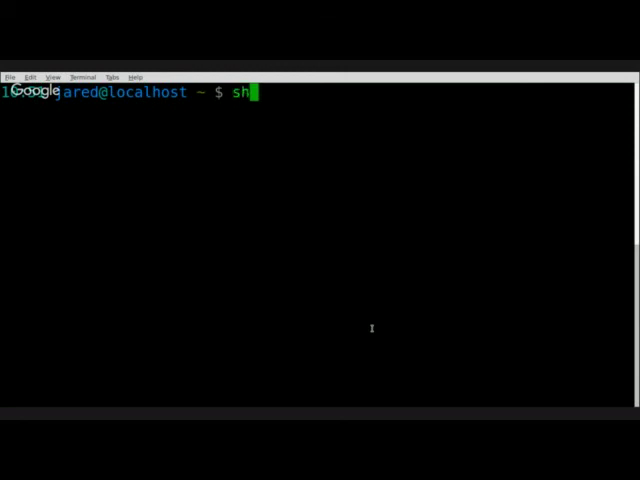
text(s)
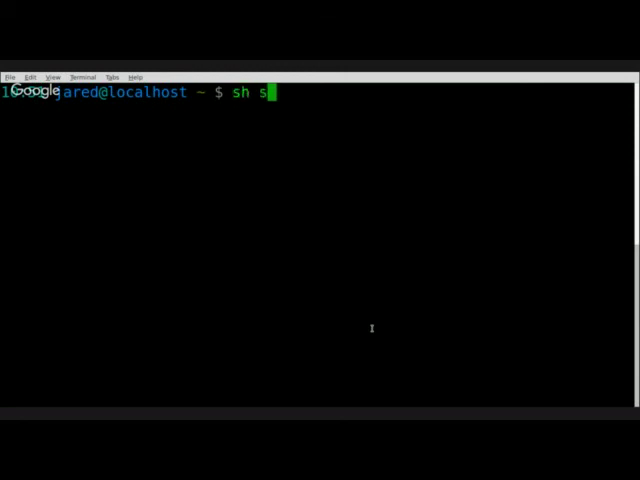
text(cript1.sh)
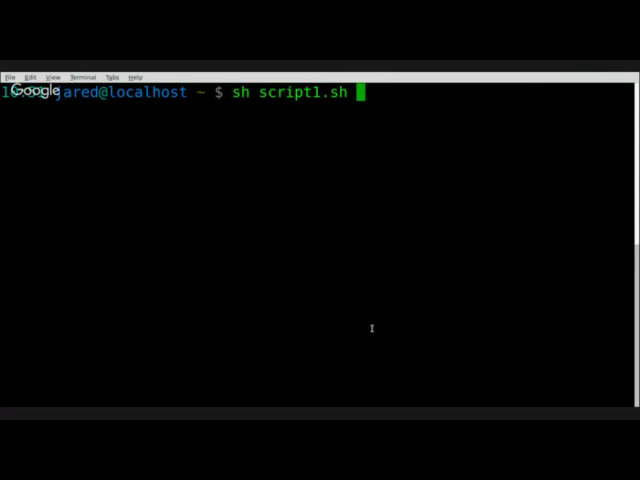
key(Return)
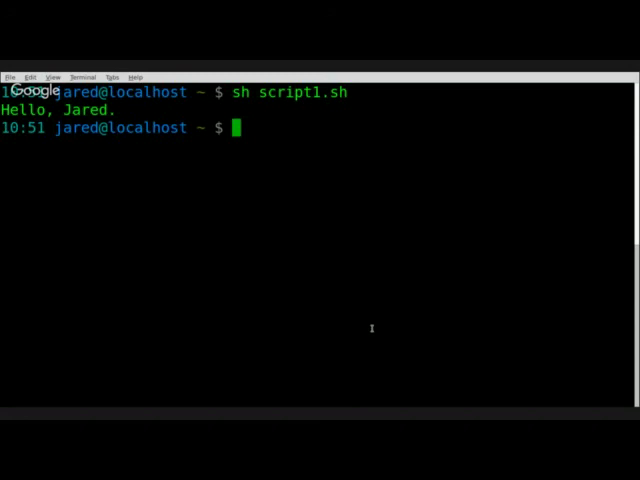
text(ls)
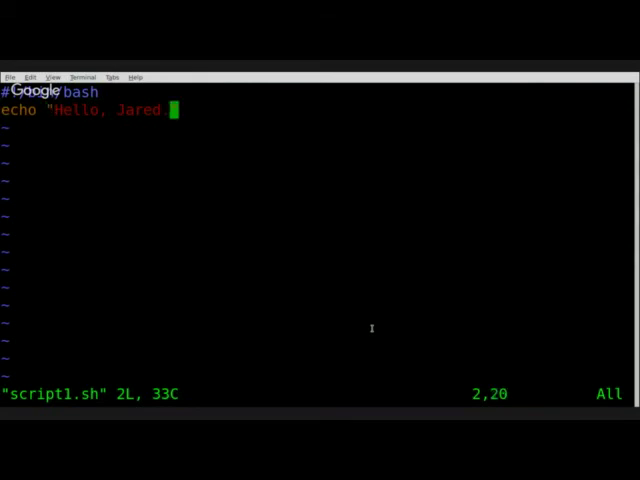
- Change the echo message to "Here are the user on this machine." and add a w command
text(")
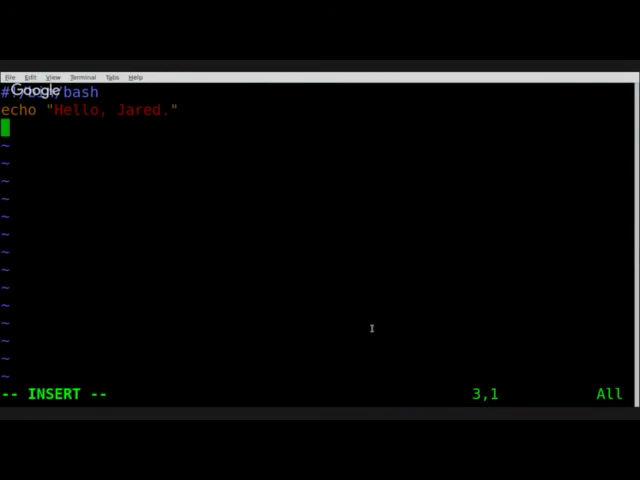
key(Up)
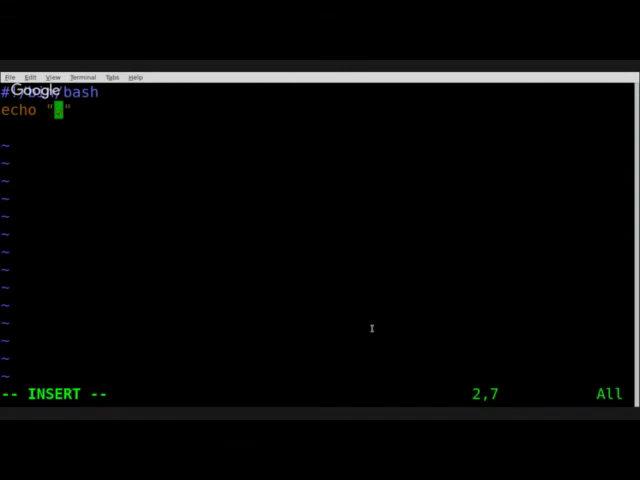
text(x)
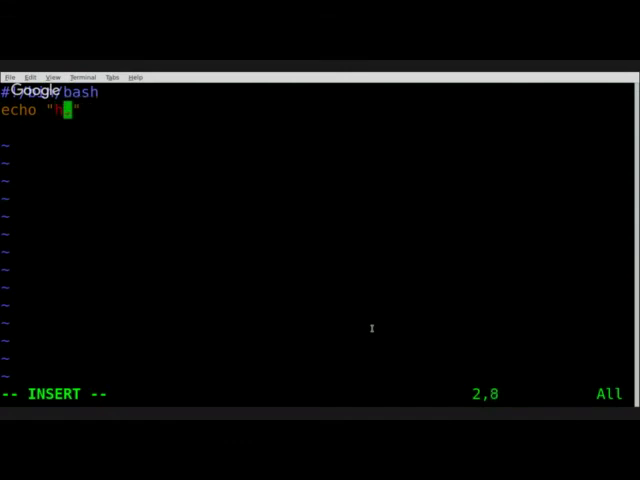
text(Here are the user on th)
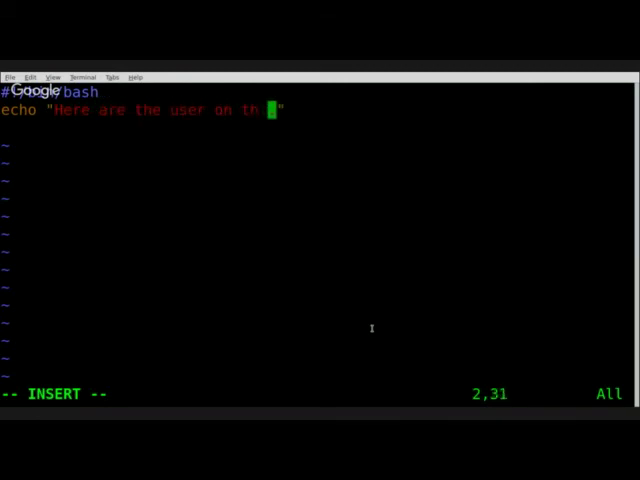
text(is ma)
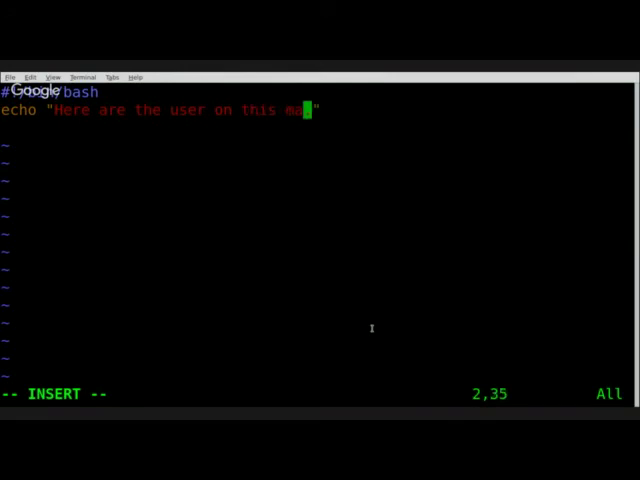
text(hine.)
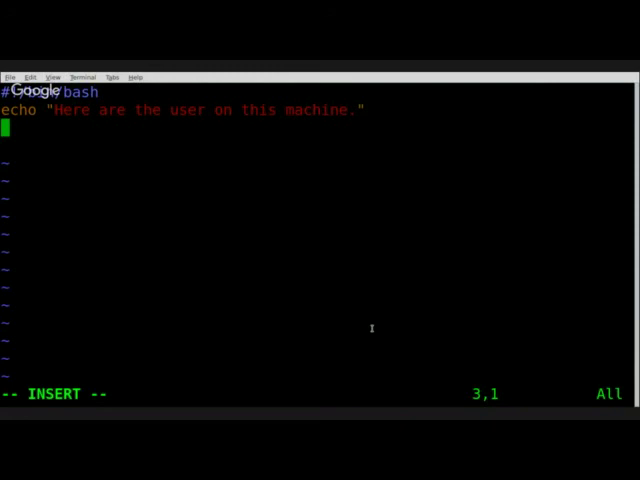
text(W)
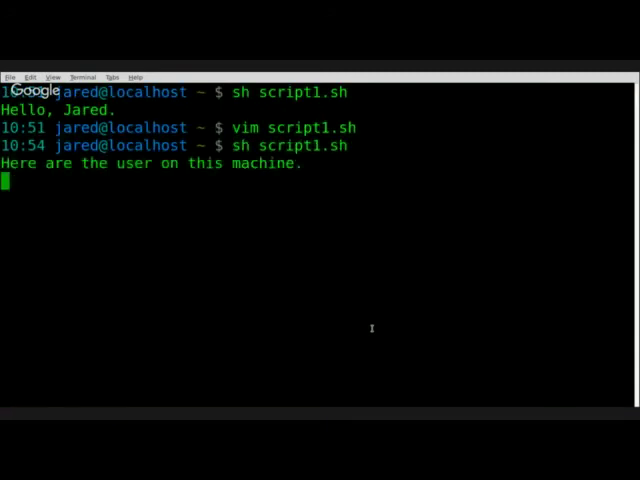
- Let w finish listing logged-in users, then reopen script1.sh in vim
key(Return)
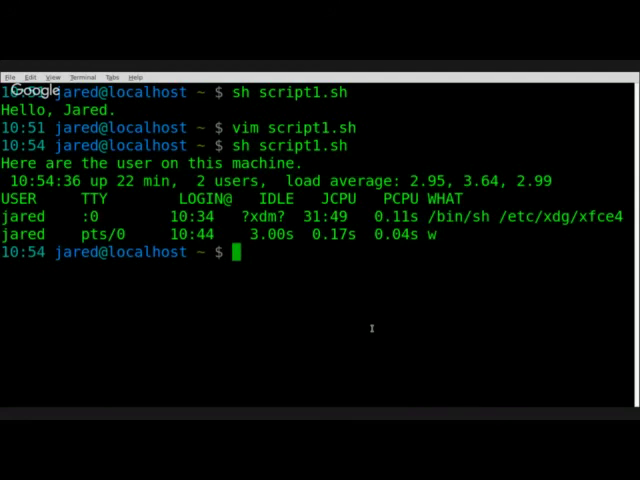
text(vim script1.sh)
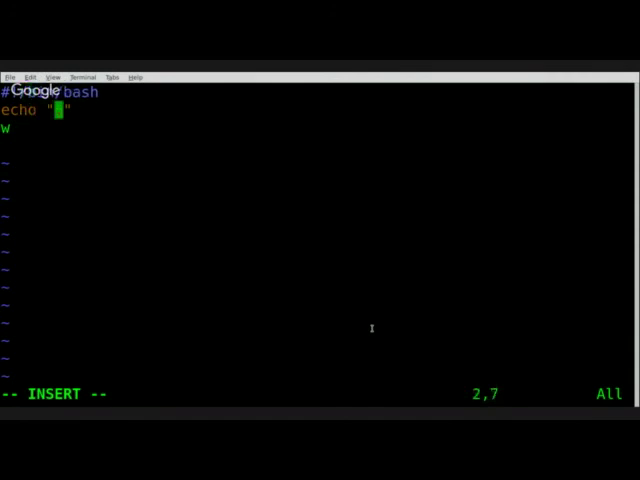
- Reword the echo to announce current processes, replace w with ps, and save
text(Here are the)
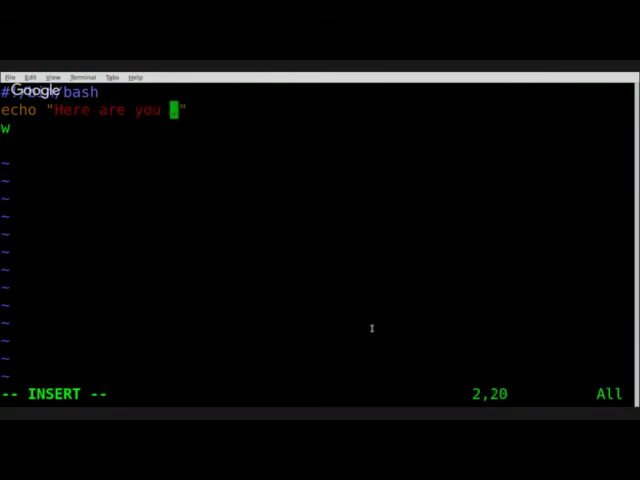
text(cur)
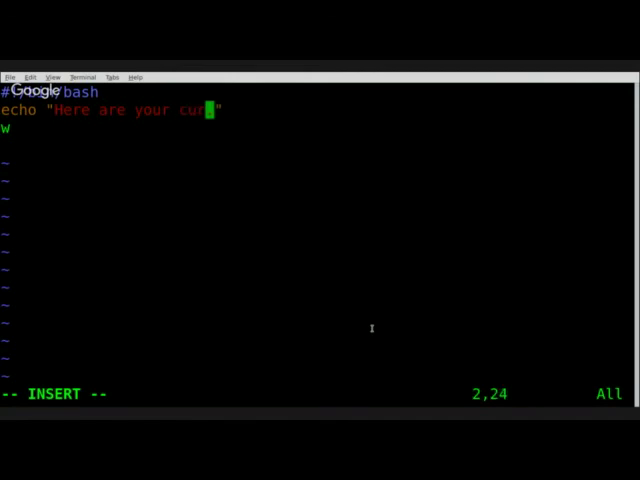
text(rent pr)
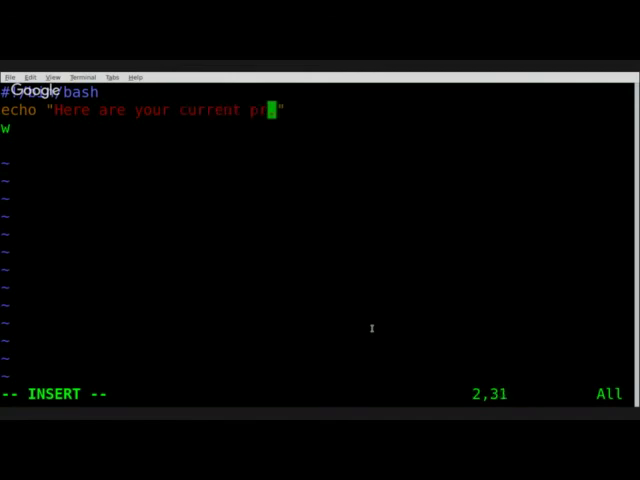
text(ocess)
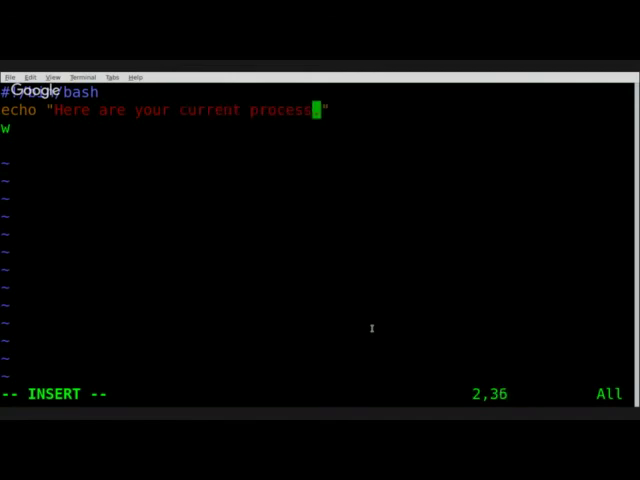
text(es.)
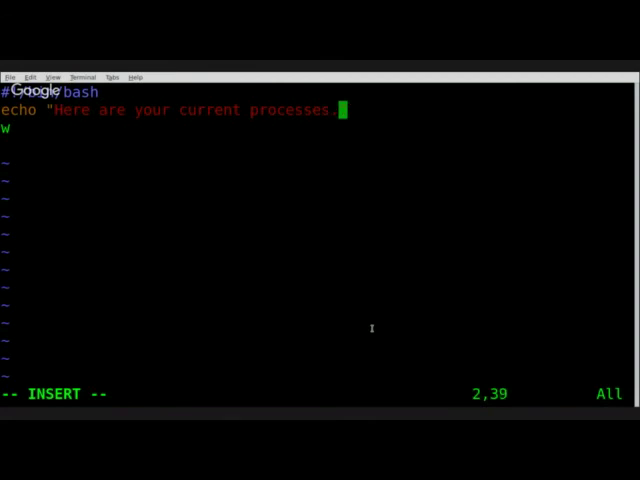
key(Return)
text(echo " )
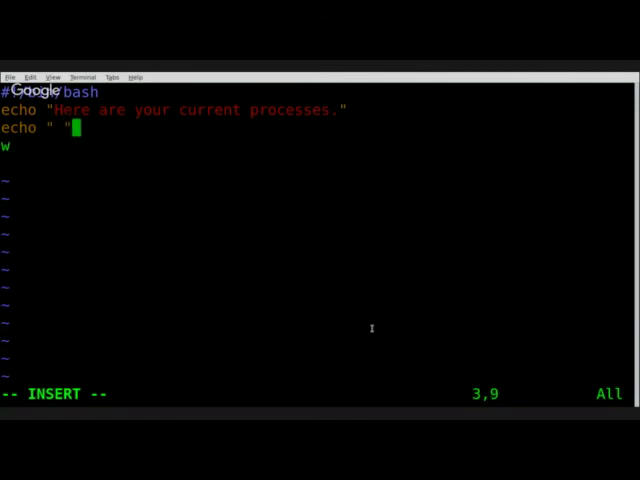
text(ps -a)
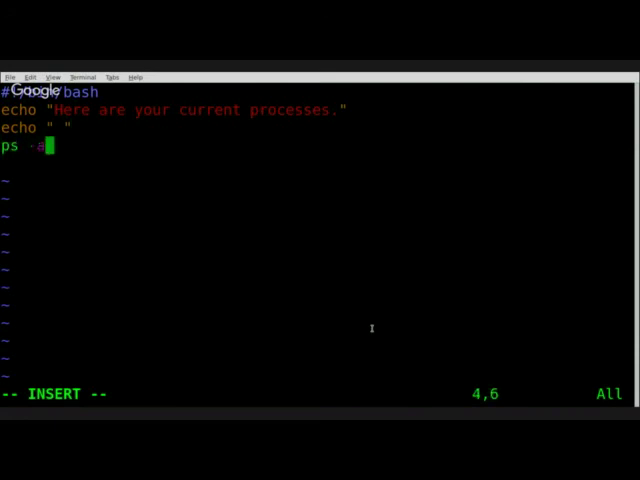
key(BackSpace)
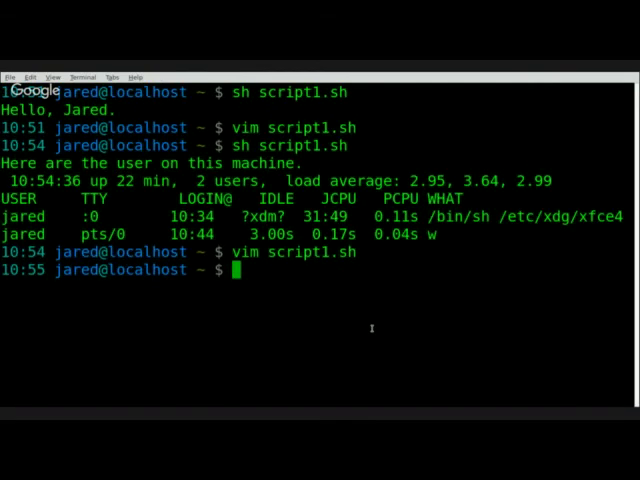
- Run sh script1.sh to print the processes message and ps output
text(sh script1.sh)
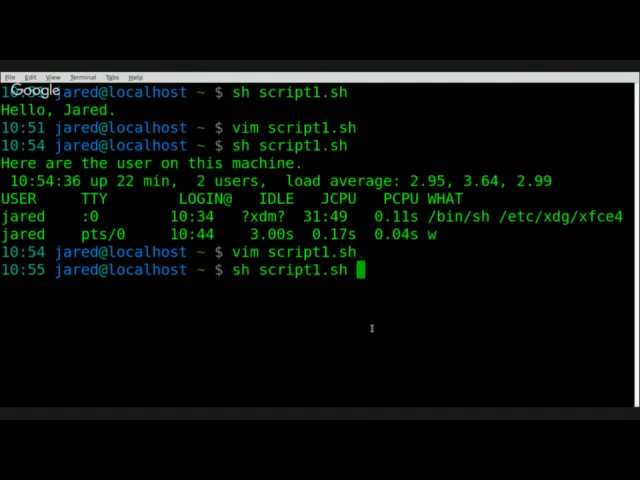
key(Return)
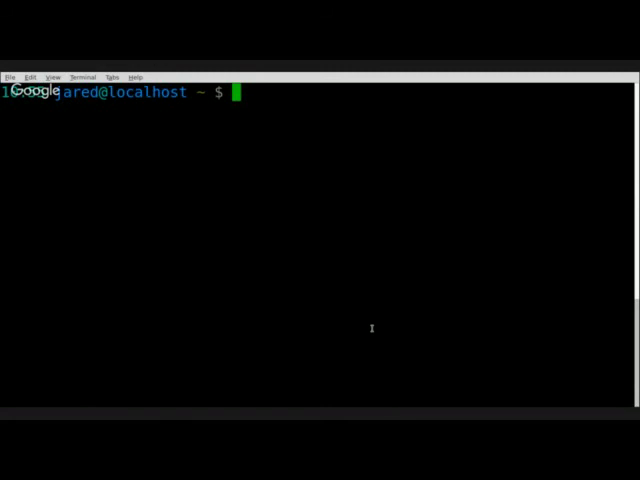
- Start xeyes, then run sh script1.sh so its ps listing includes xeyes
text(xe)
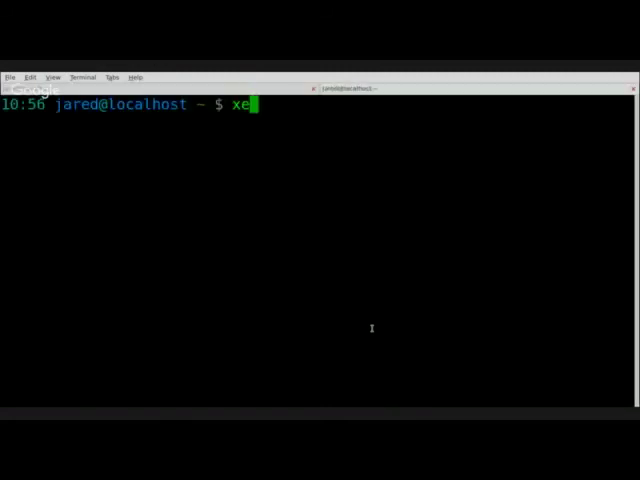
text(yes)
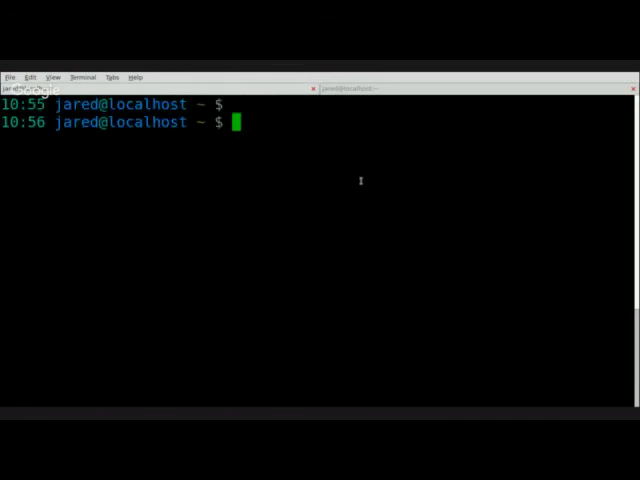
text(sh script1.sh)
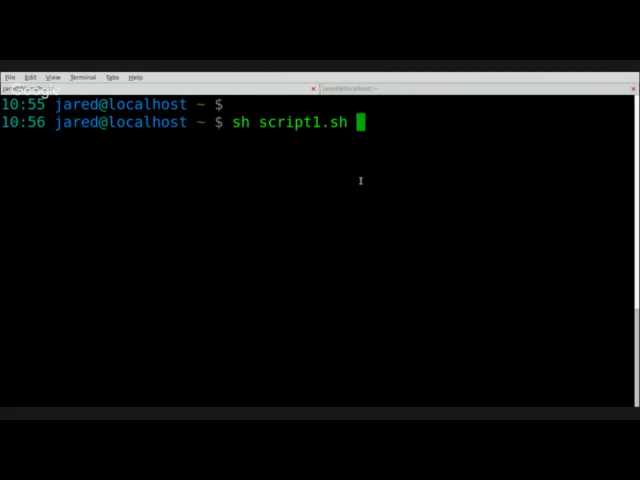
key(Return)
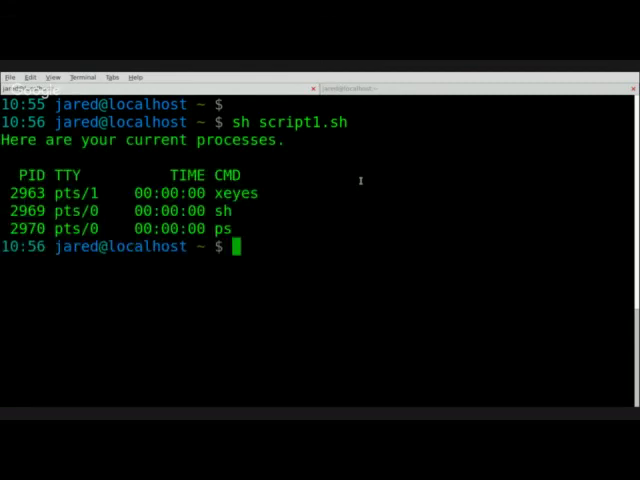